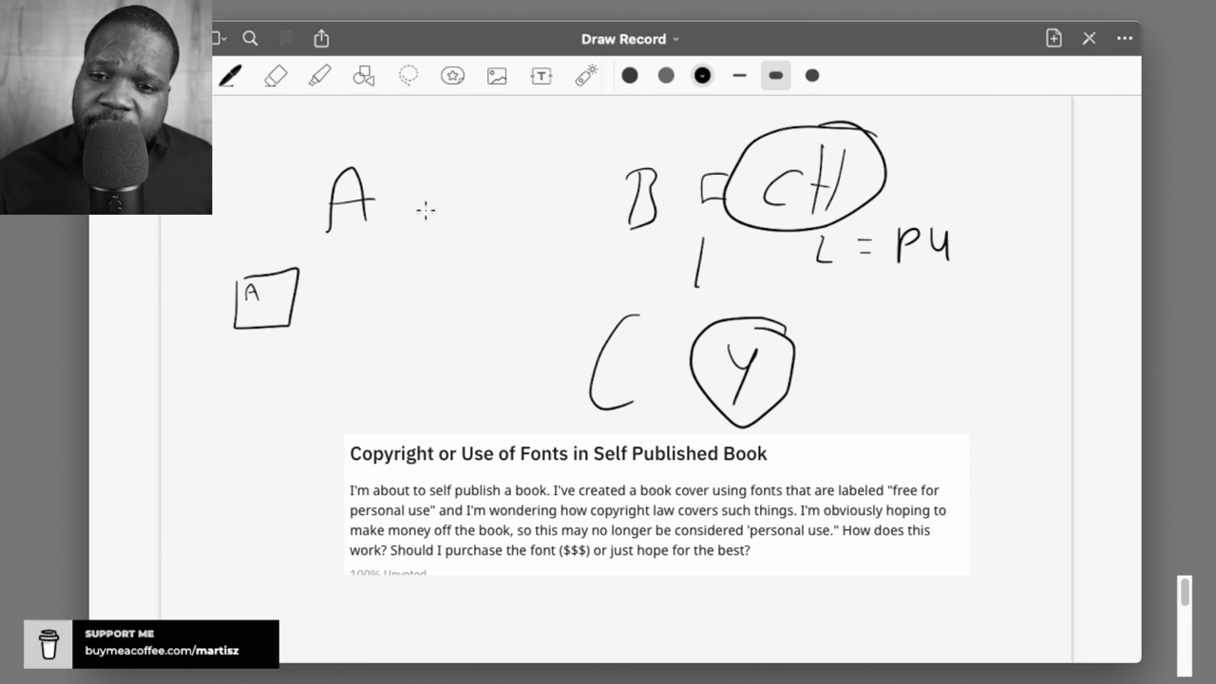
{"action": "mouse_move", "coordinate": [349, 291]}
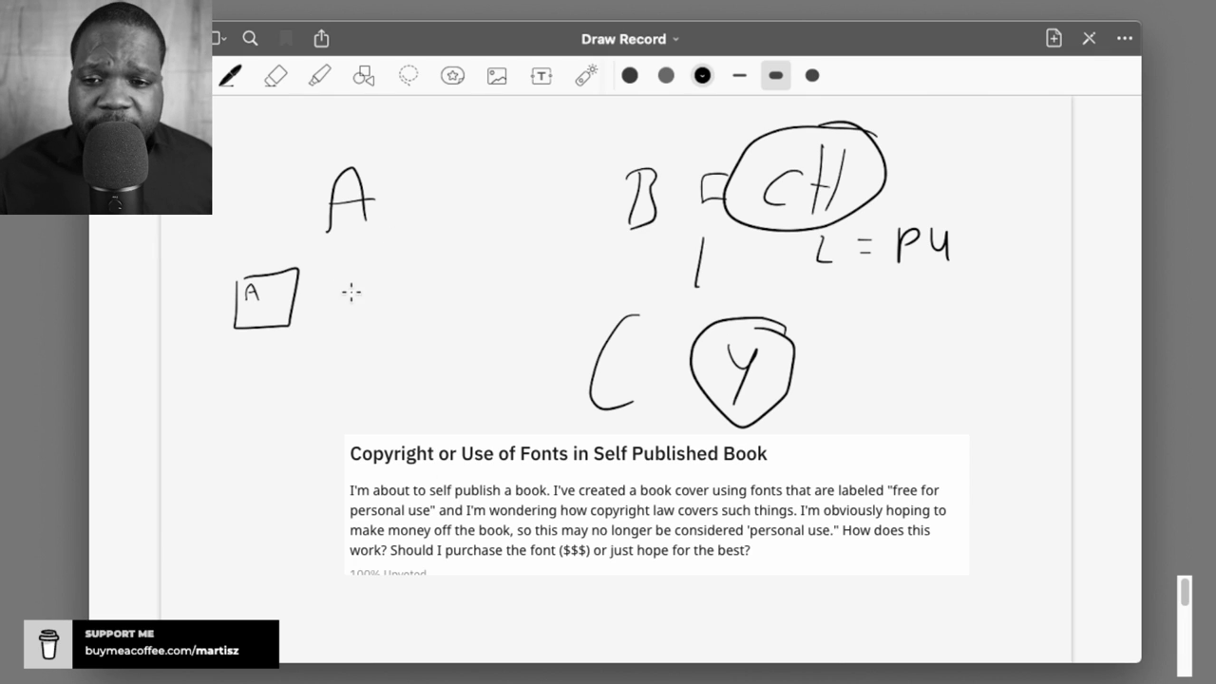
Step: Remove the handwritten letters and circles, keeping the pasted font-copyright question
{"action": "left_click", "coordinate": [1088, 38]}
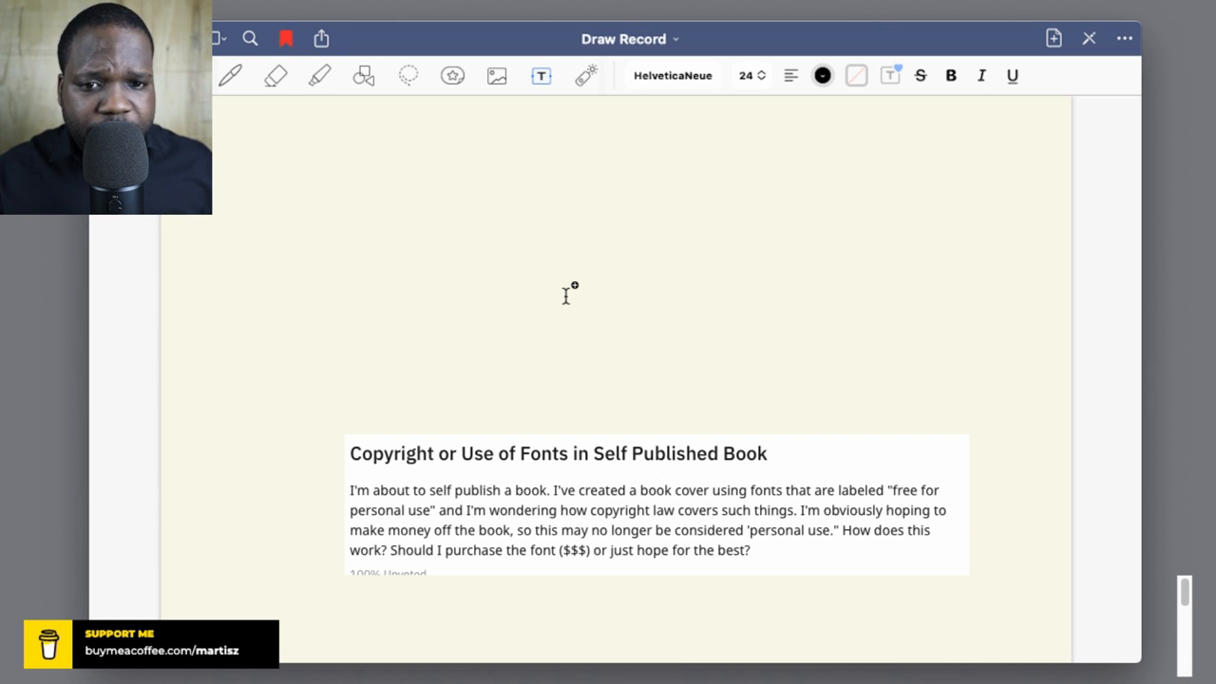
Step: Switch to the Pen tool for freehand handwriting
{"action": "left_click", "coordinate": [229, 75]}
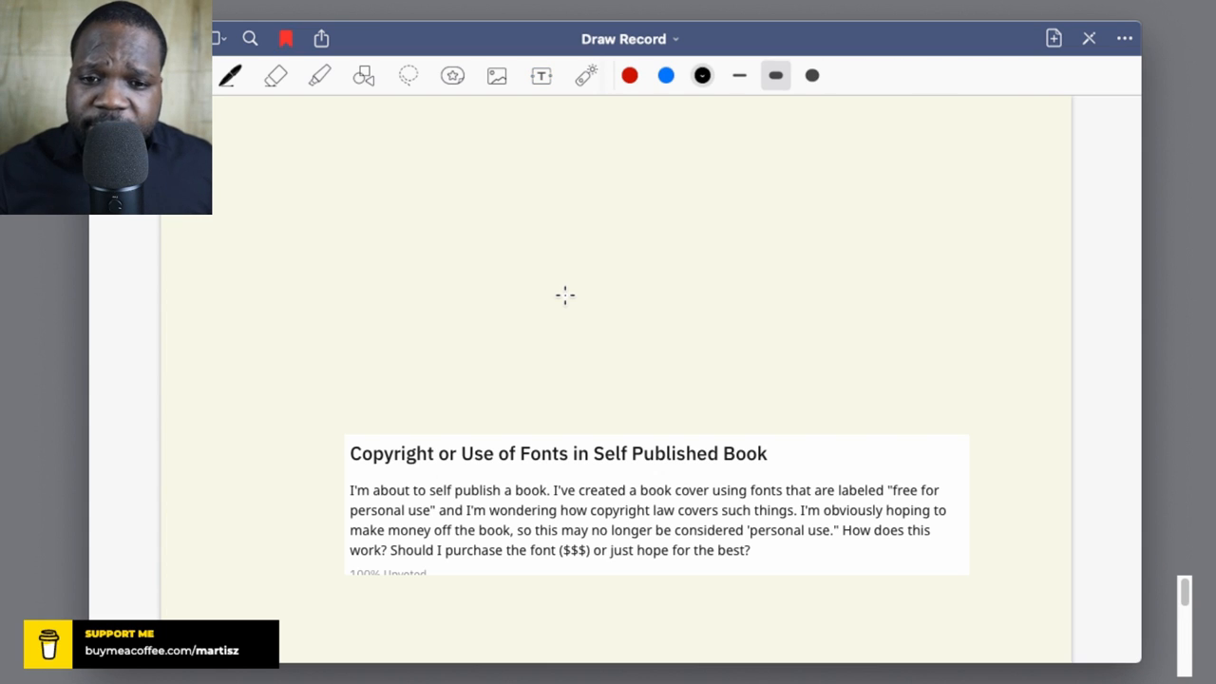
{"action": "mouse_move", "coordinate": [309, 216]}
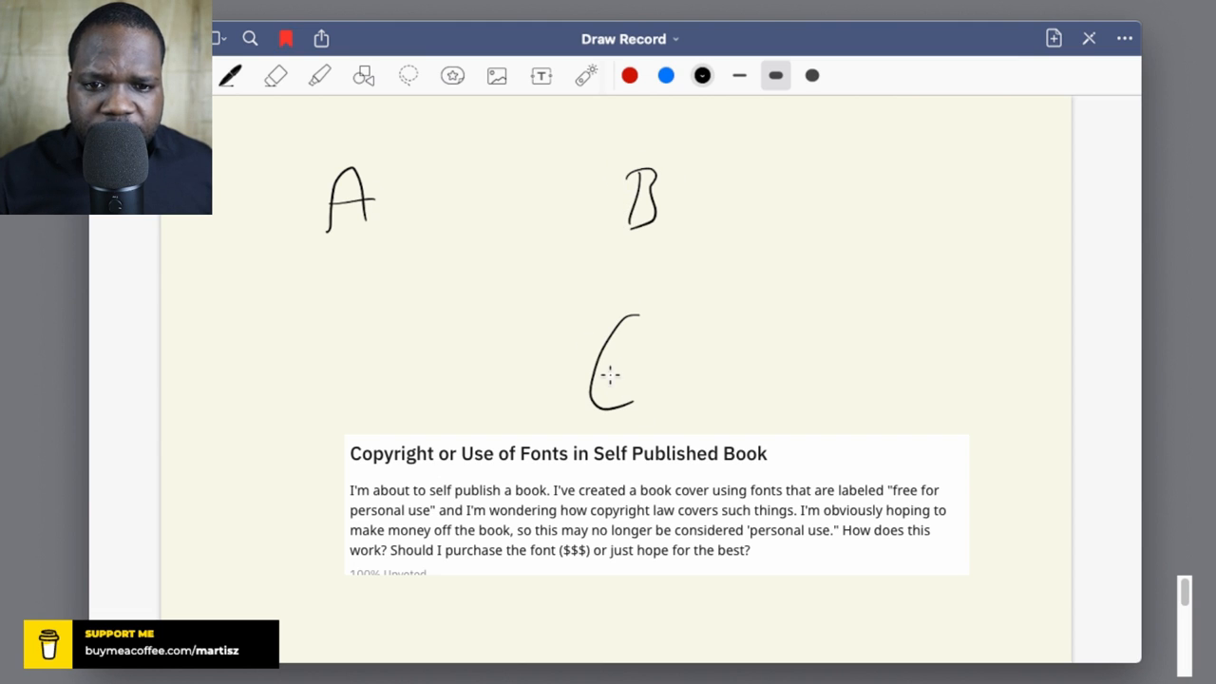
{"action": "mouse_move", "coordinate": [237, 278]}
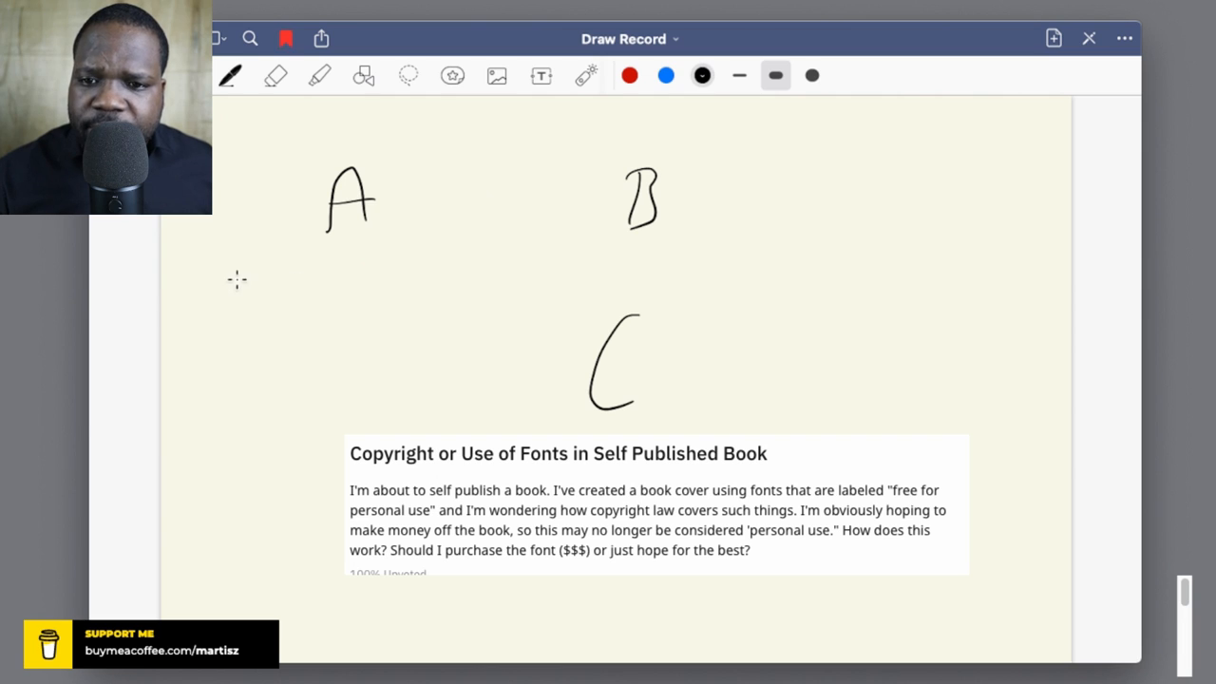
Step: Sketch a boxed A below A, a short stroke under B, and write L = PU
{"action": "left_click_drag", "start_coordinate": [237, 278], "coordinate": [299, 328]}
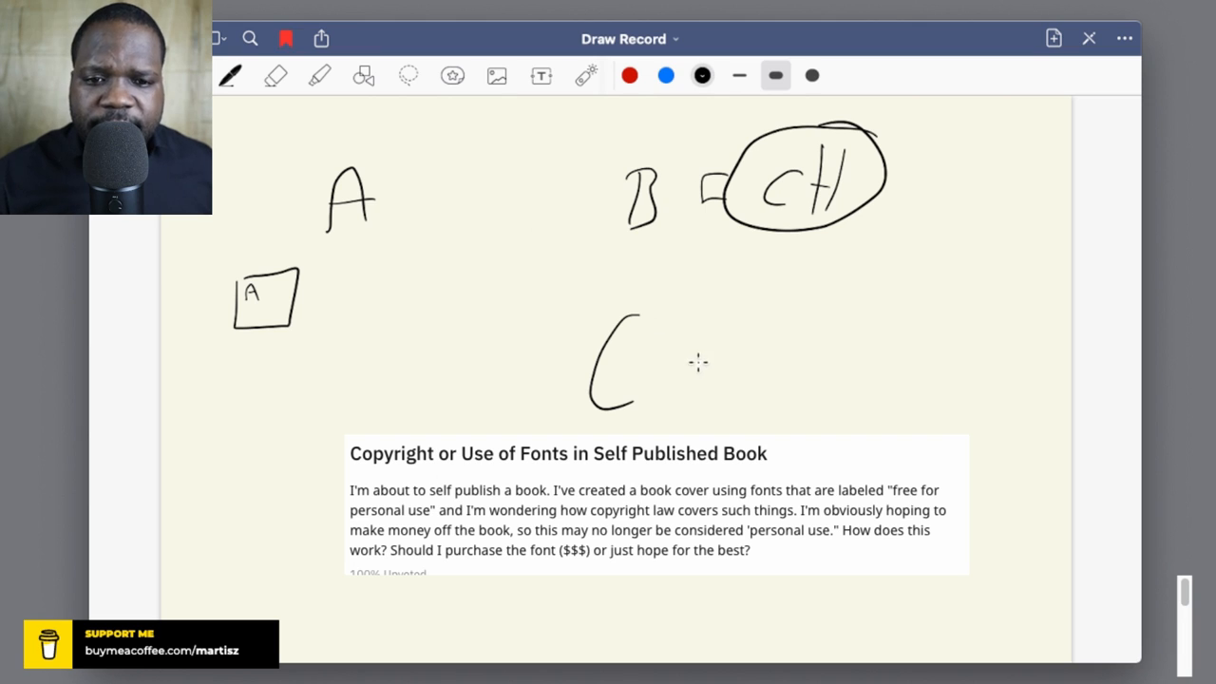
{"action": "mouse_move", "coordinate": [724, 349]}
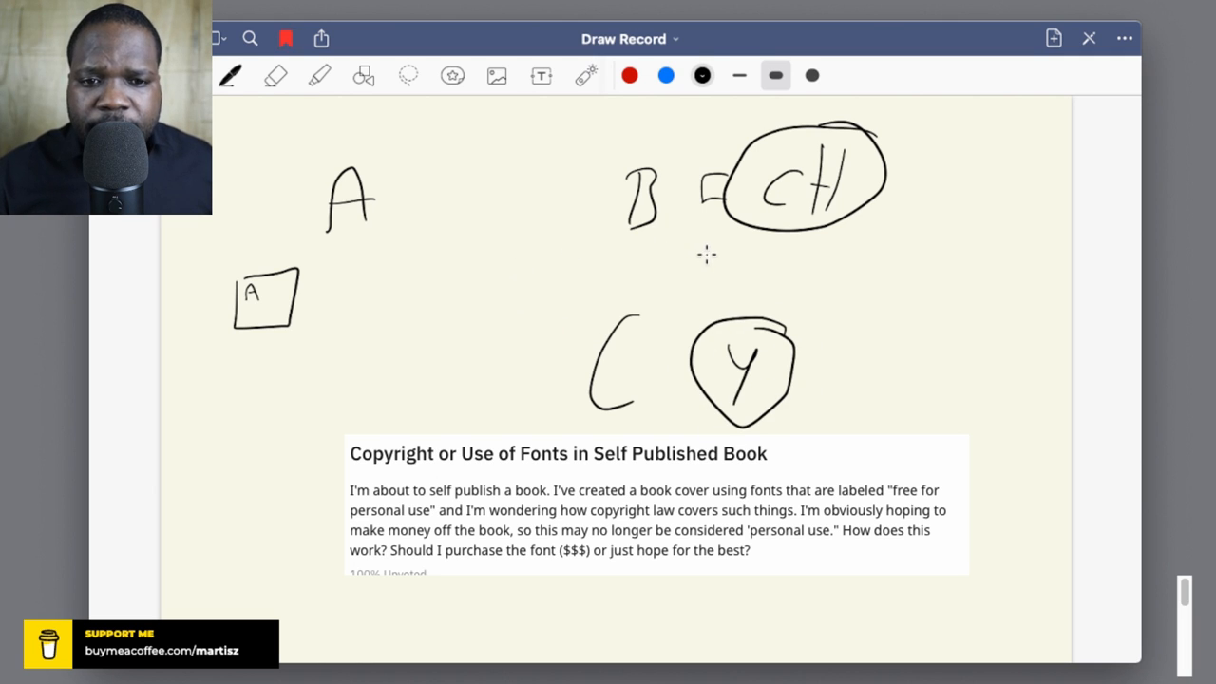
{"action": "left_click_drag", "start_coordinate": [701, 242], "coordinate": [701, 280]}
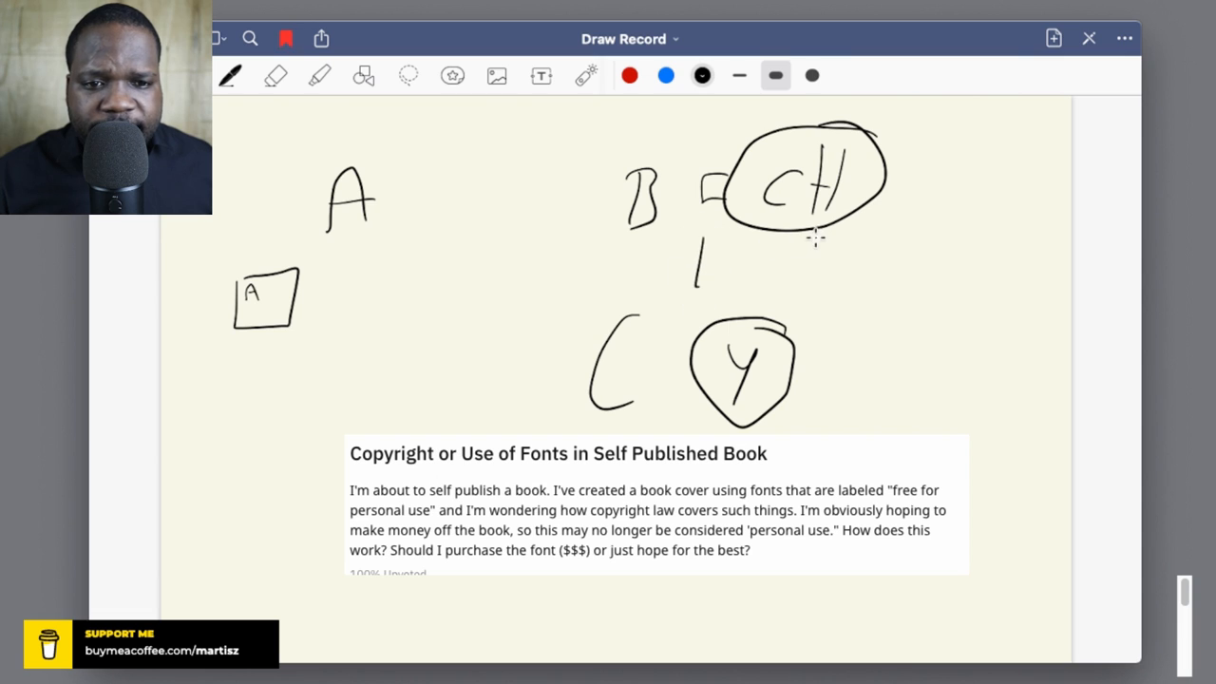
{"action": "left_click_drag", "start_coordinate": [817, 238], "coordinate": [836, 258]}
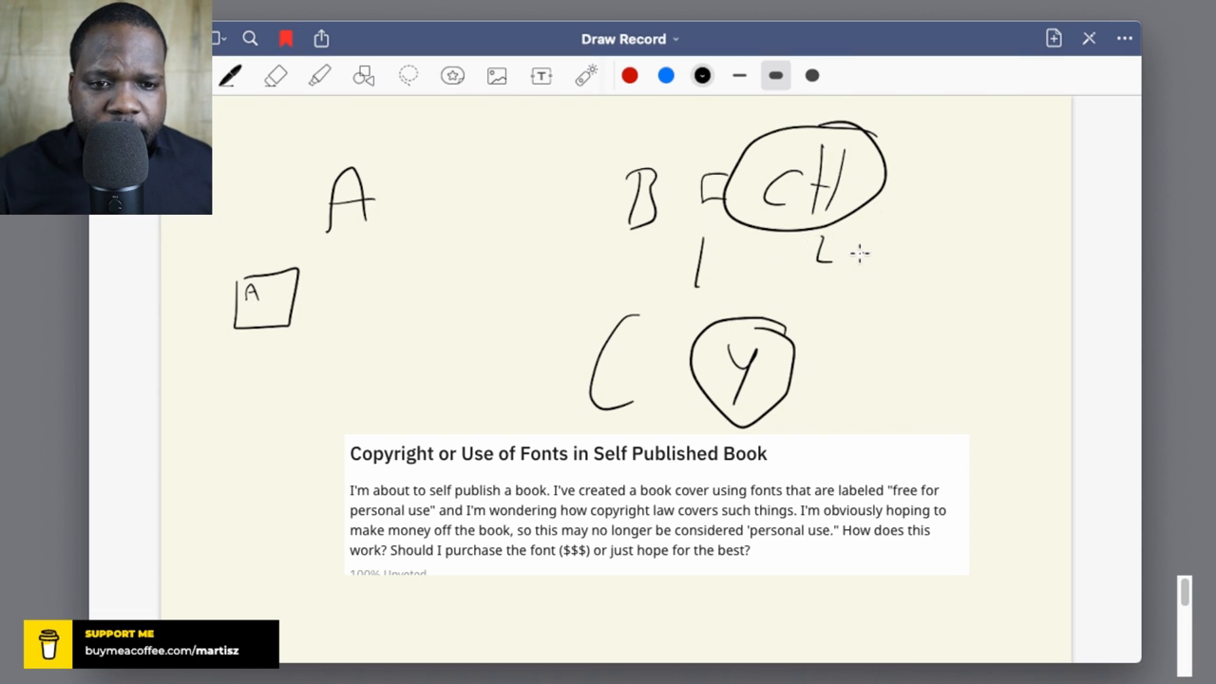
{"action": "left_click_drag", "start_coordinate": [860, 237], "coordinate": [912, 233]}
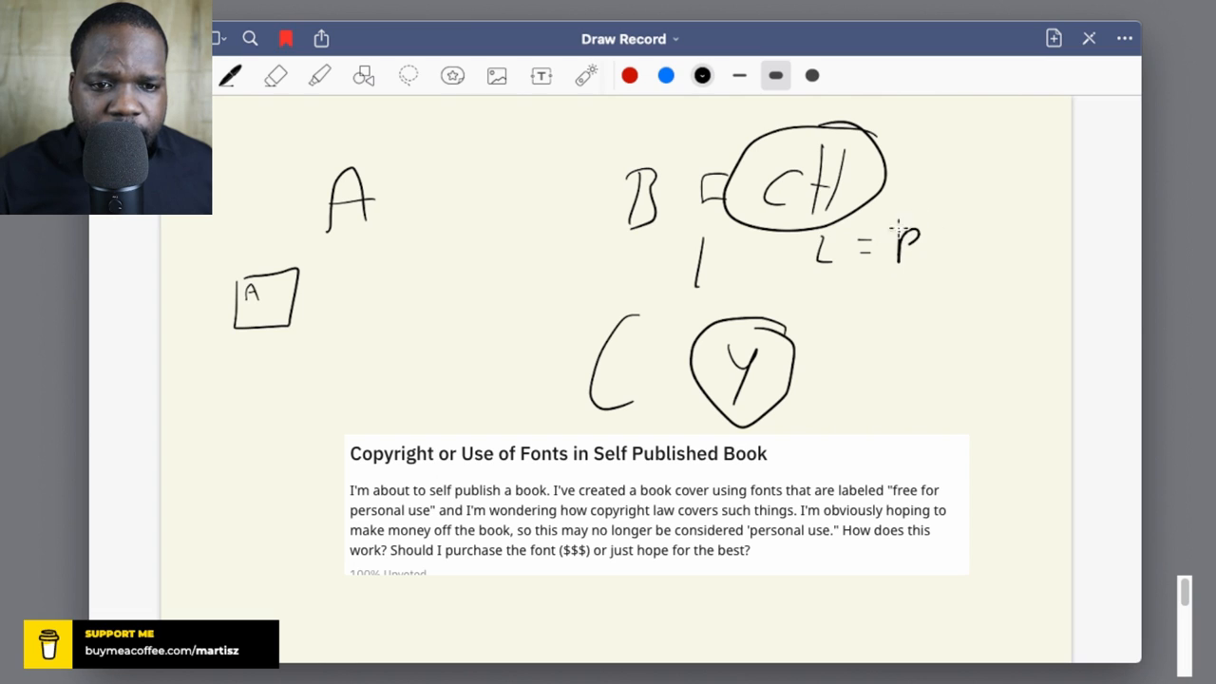
{"action": "left_click_drag", "start_coordinate": [907, 242], "coordinate": [950, 247]}
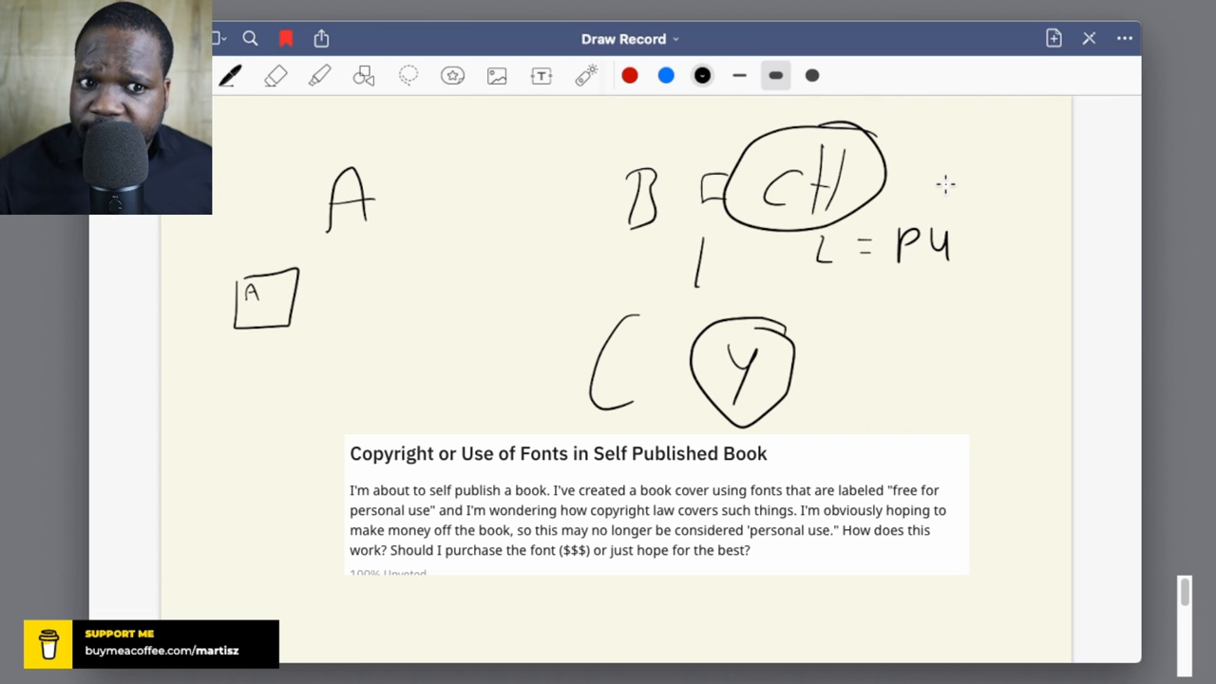
{"action": "mouse_move", "coordinate": [877, 287]}
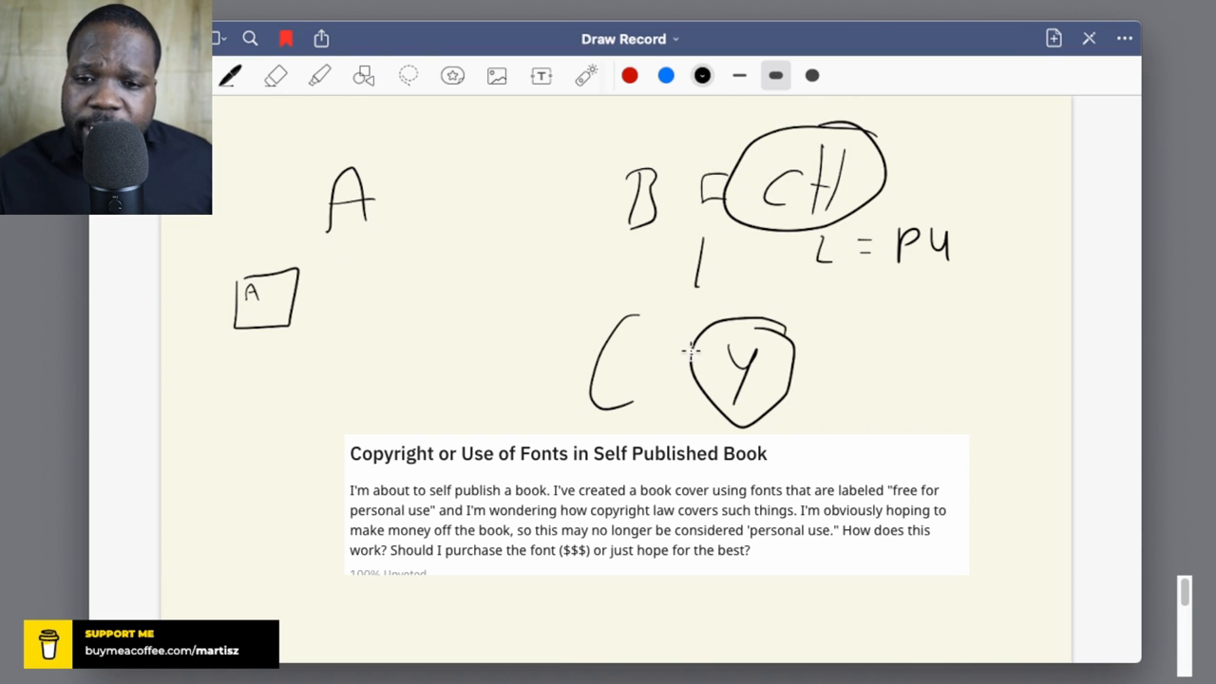
{"action": "mouse_move", "coordinate": [342, 275]}
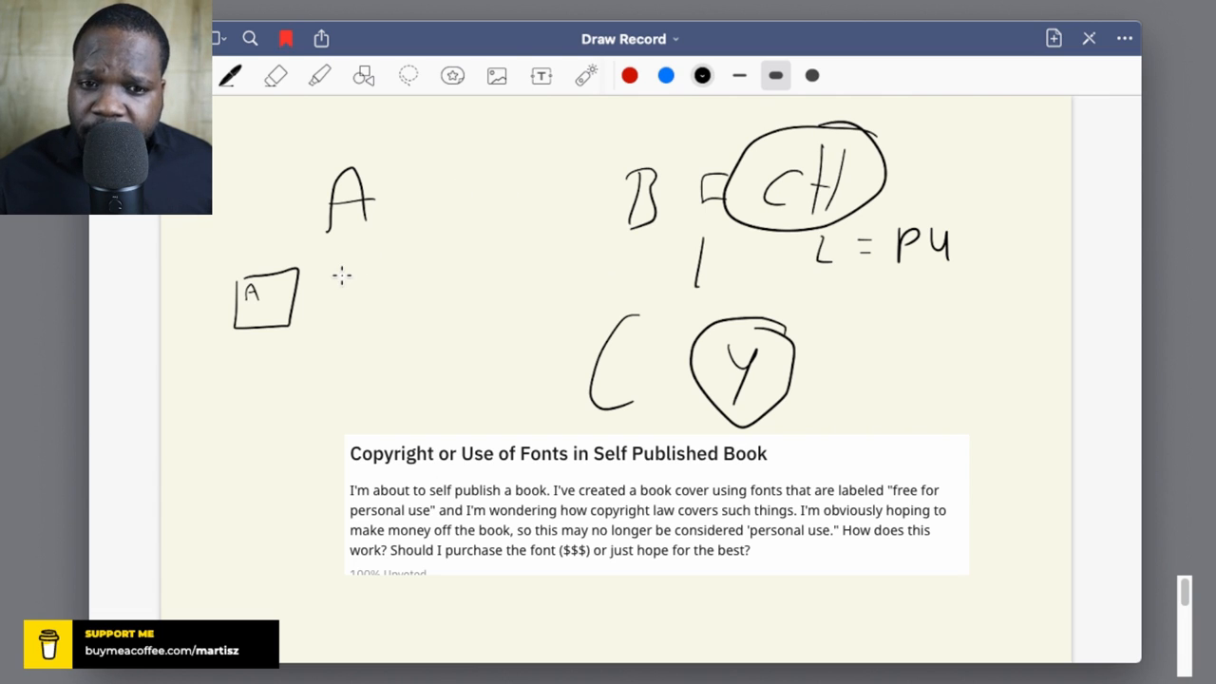
{"action": "mouse_move", "coordinate": [350, 289]}
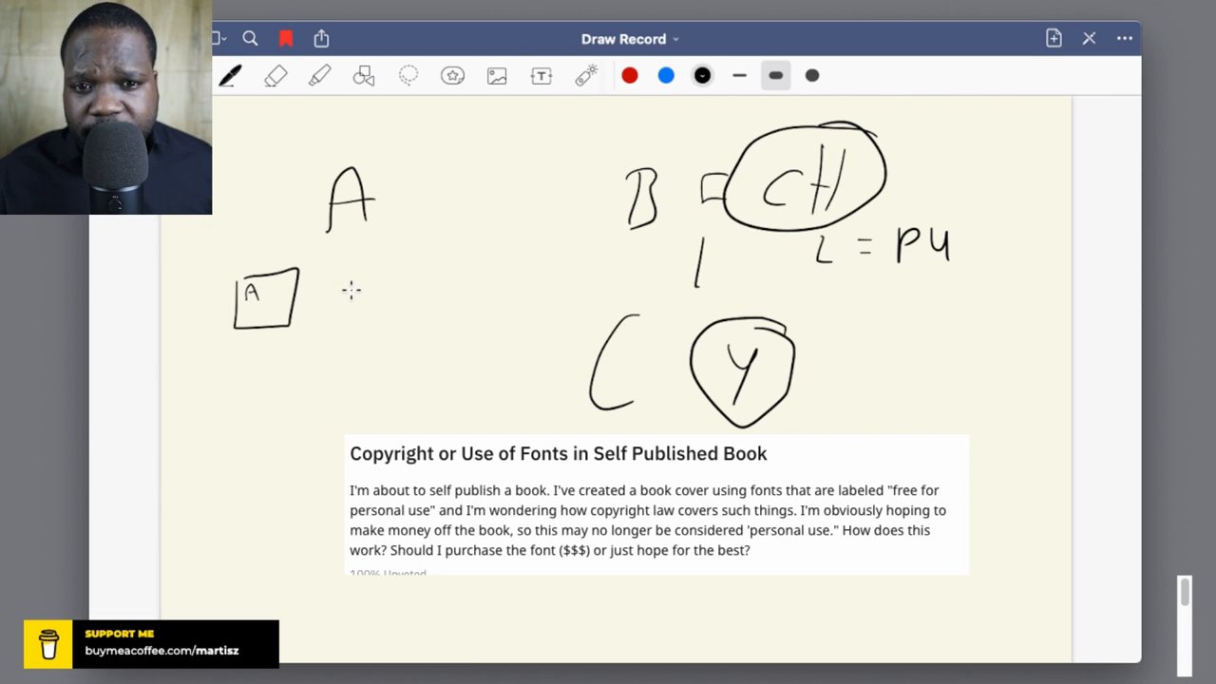
{"action": "mouse_move", "coordinate": [473, 195]}
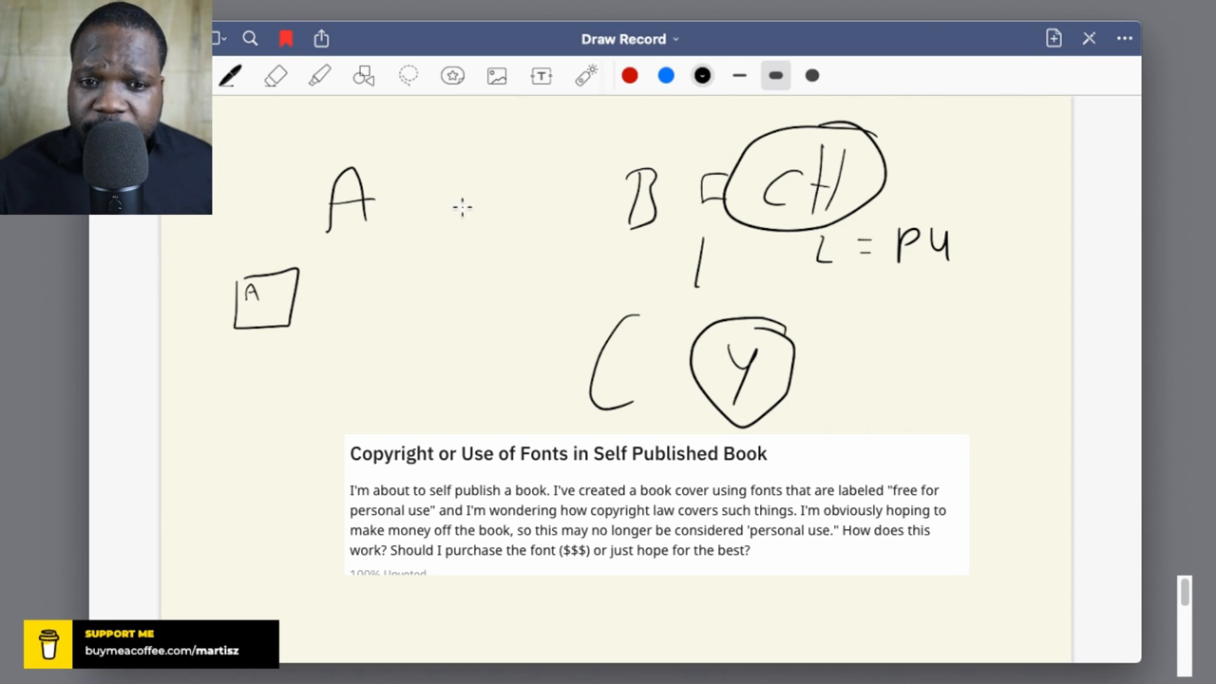
{"action": "mouse_move", "coordinate": [568, 204]}
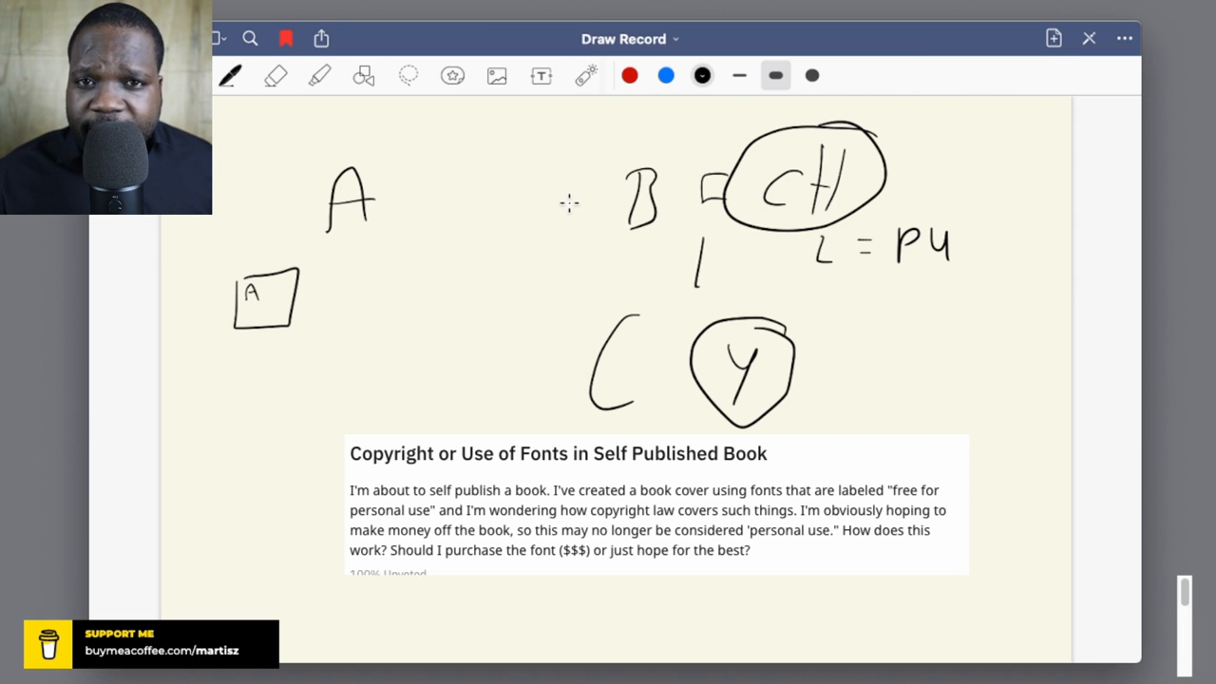
{"action": "mouse_move", "coordinate": [273, 462]}
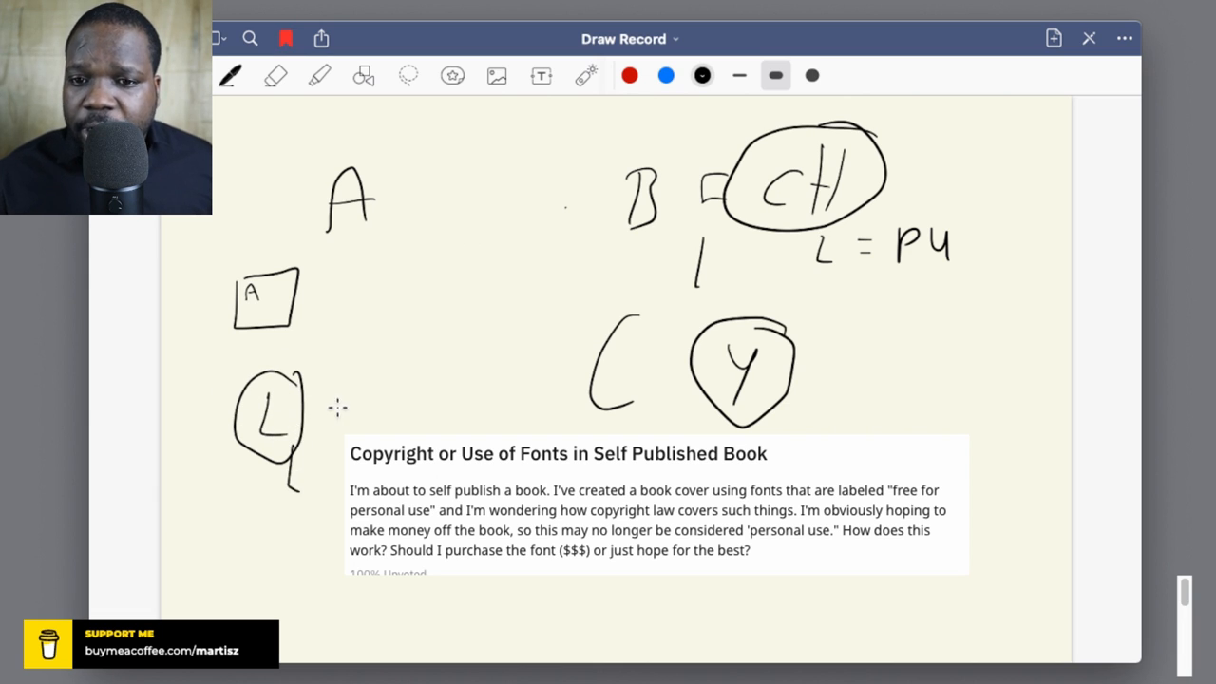
{"action": "mouse_move", "coordinate": [550, 285]}
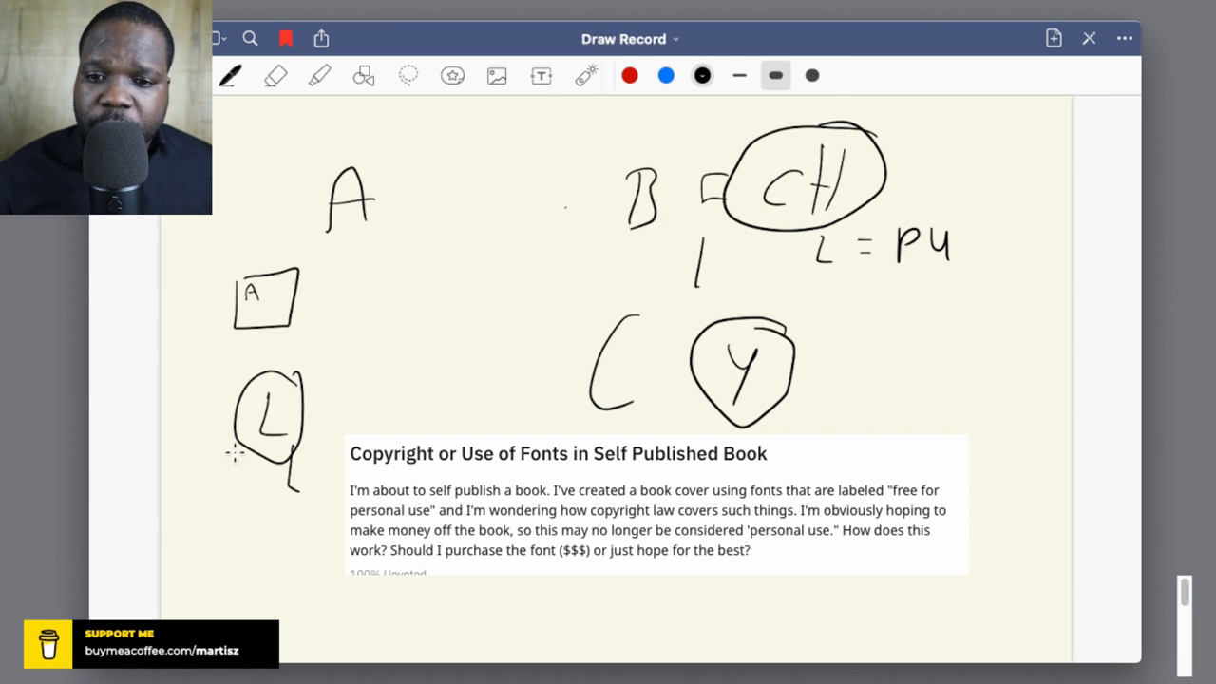
Step: Cross out the circled L below the boxed A with a large X
{"action": "left_click_drag", "start_coordinate": [237, 375], "coordinate": [338, 480]}
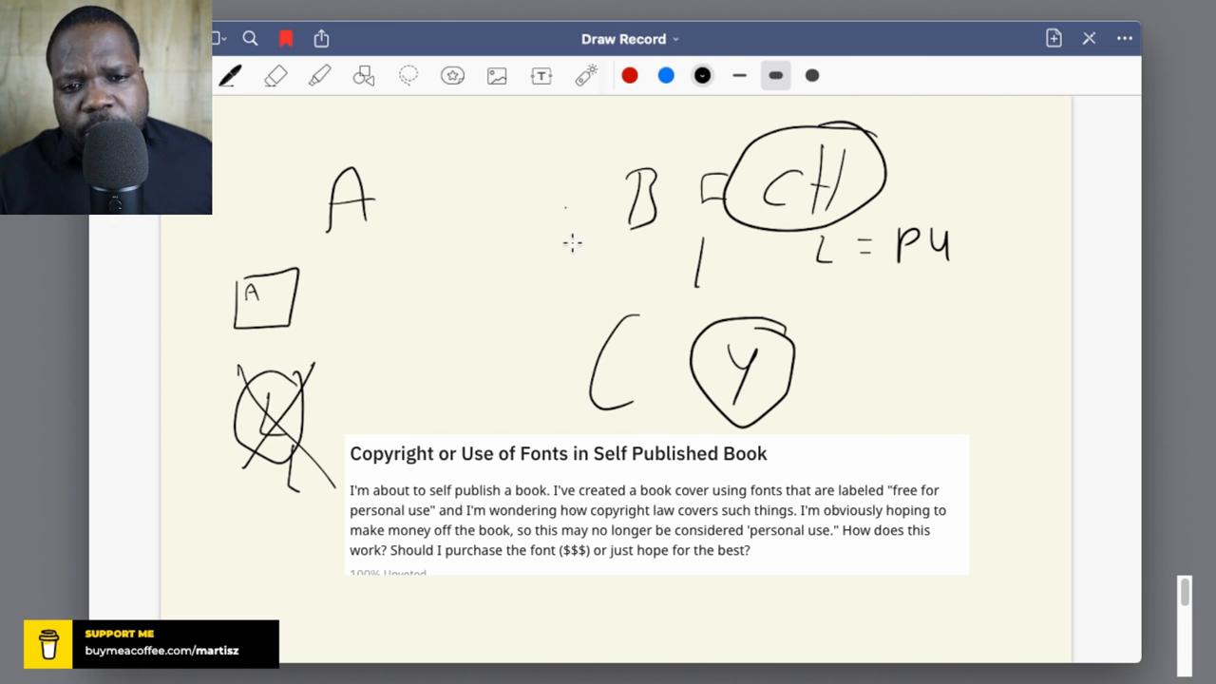
{"action": "mouse_move", "coordinate": [406, 248]}
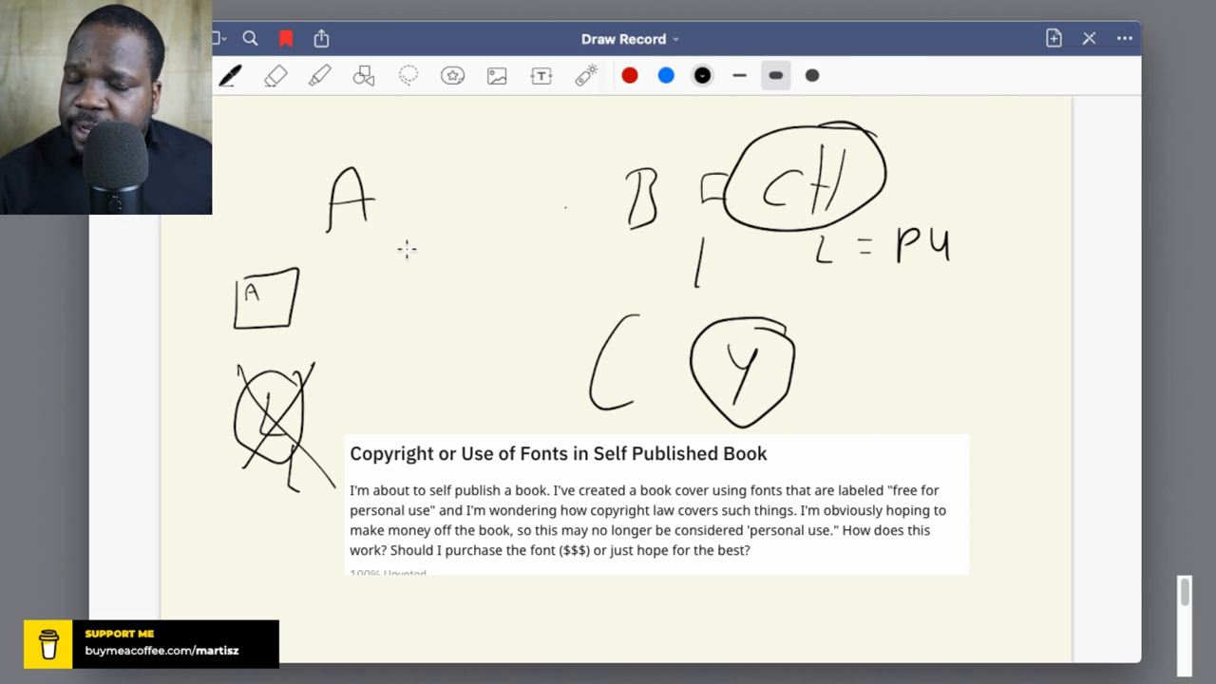
{"action": "mouse_move", "coordinate": [537, 160]}
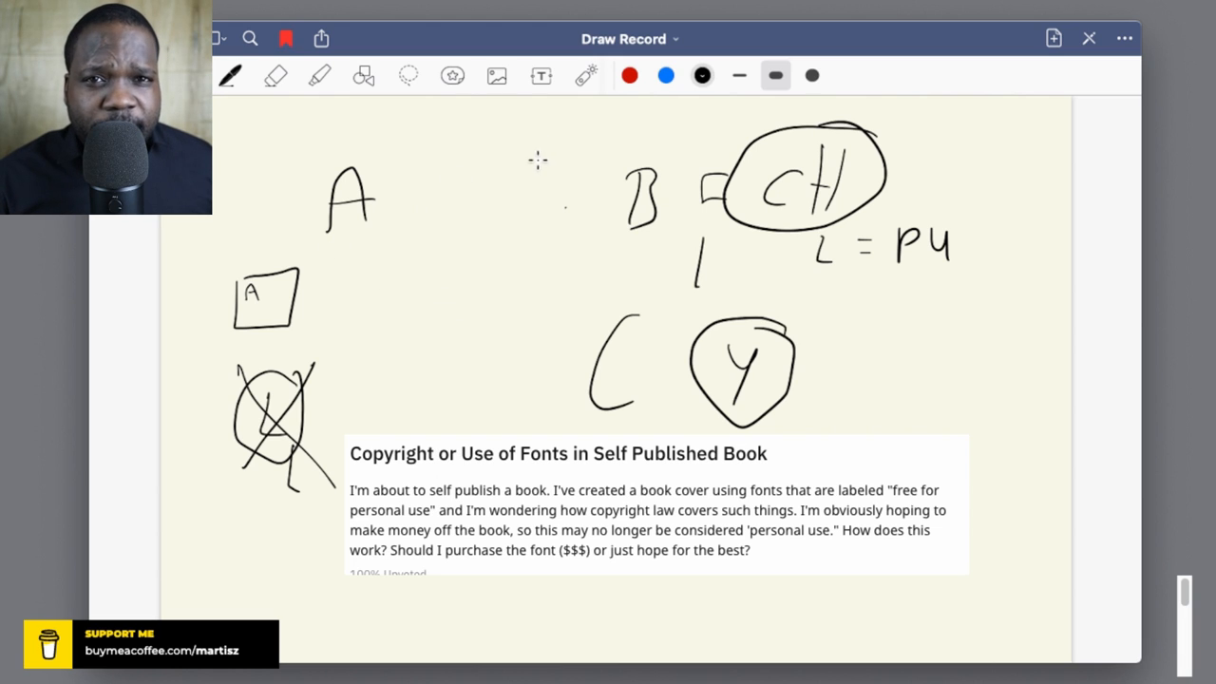
{"action": "mouse_move", "coordinate": [402, 222]}
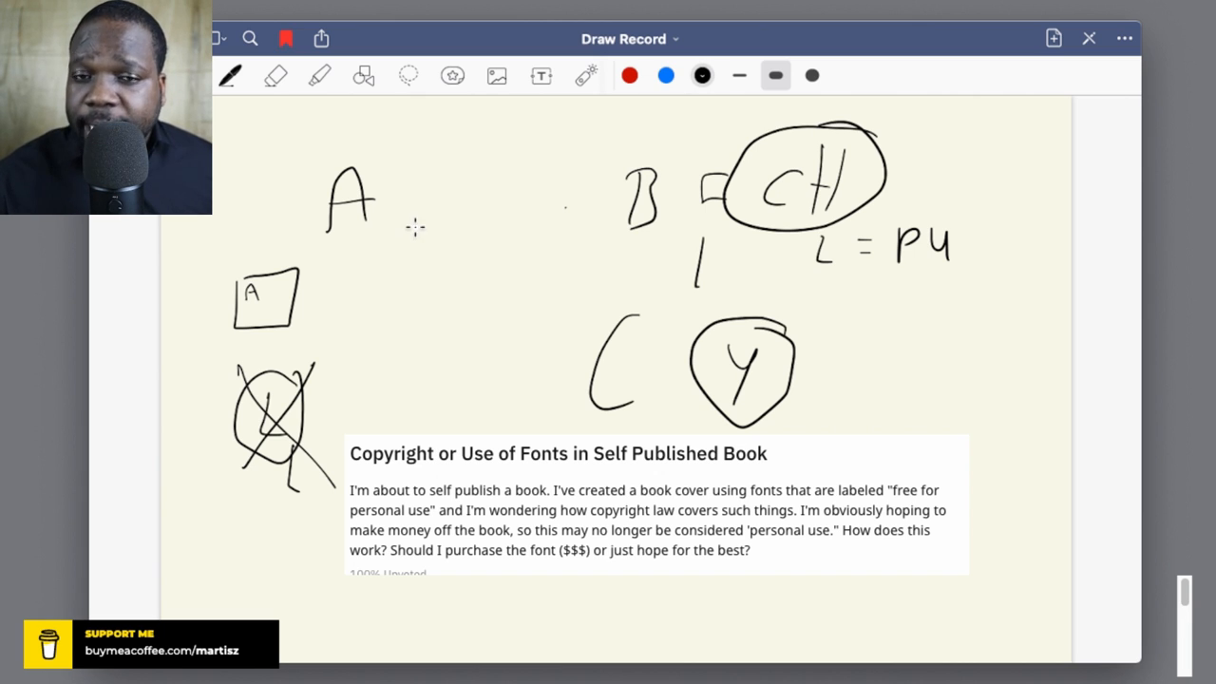
{"action": "mouse_move", "coordinate": [446, 220]}
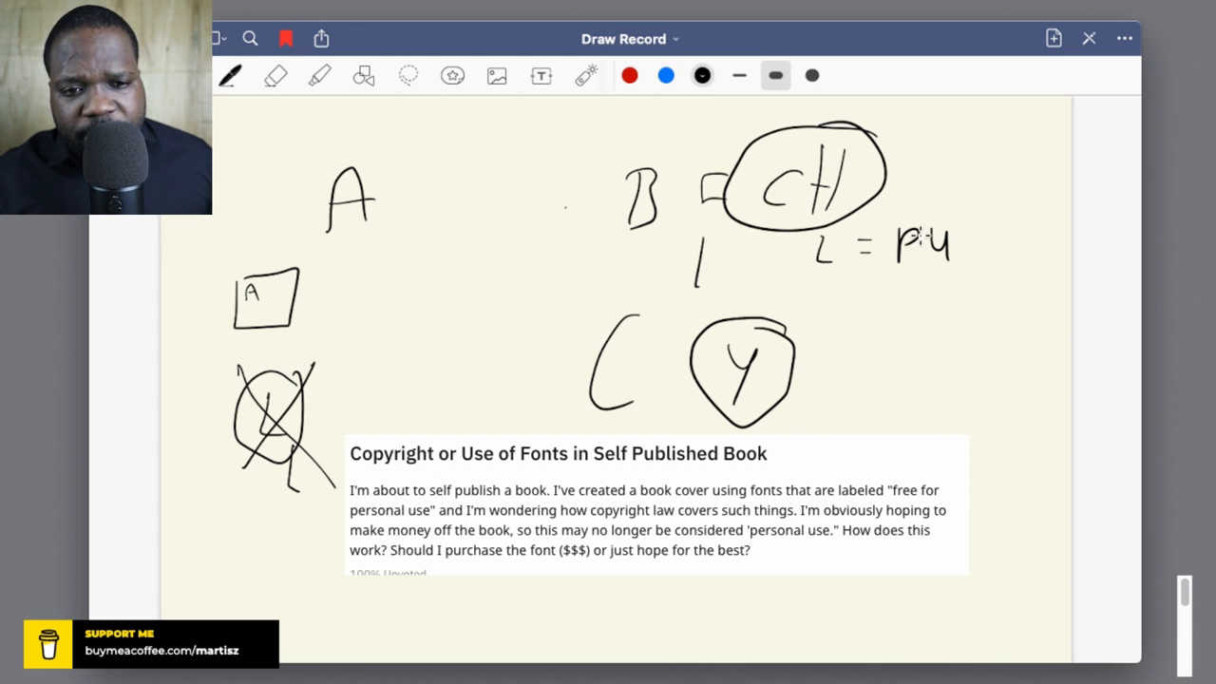
{"action": "mouse_move", "coordinate": [831, 286]}
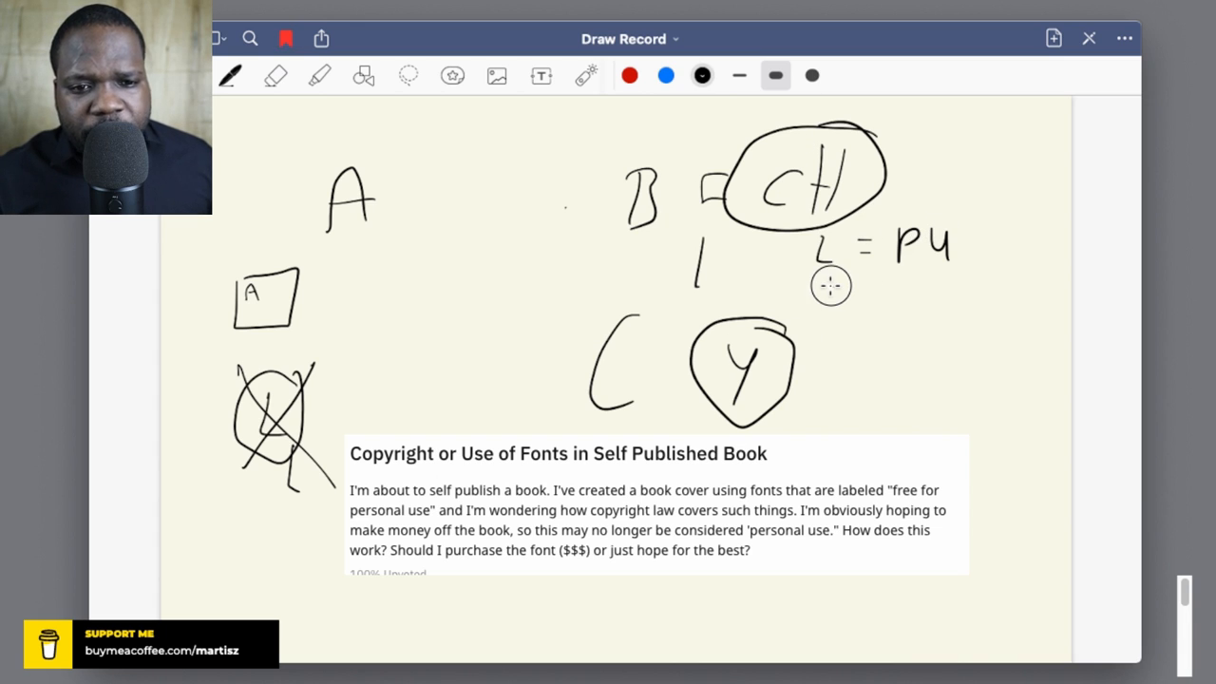